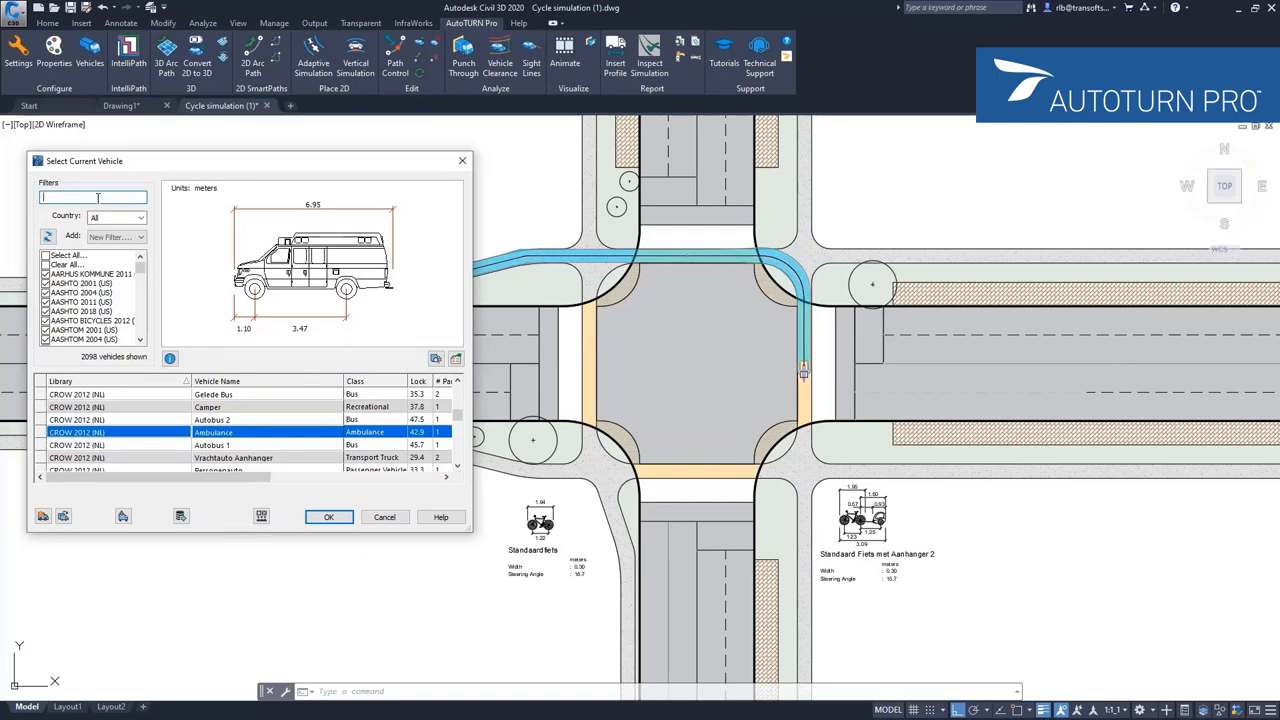
# Step: Filter the vehicle library with 'bicycle' so only bicycles are listed
pyautogui.write('bicycle')
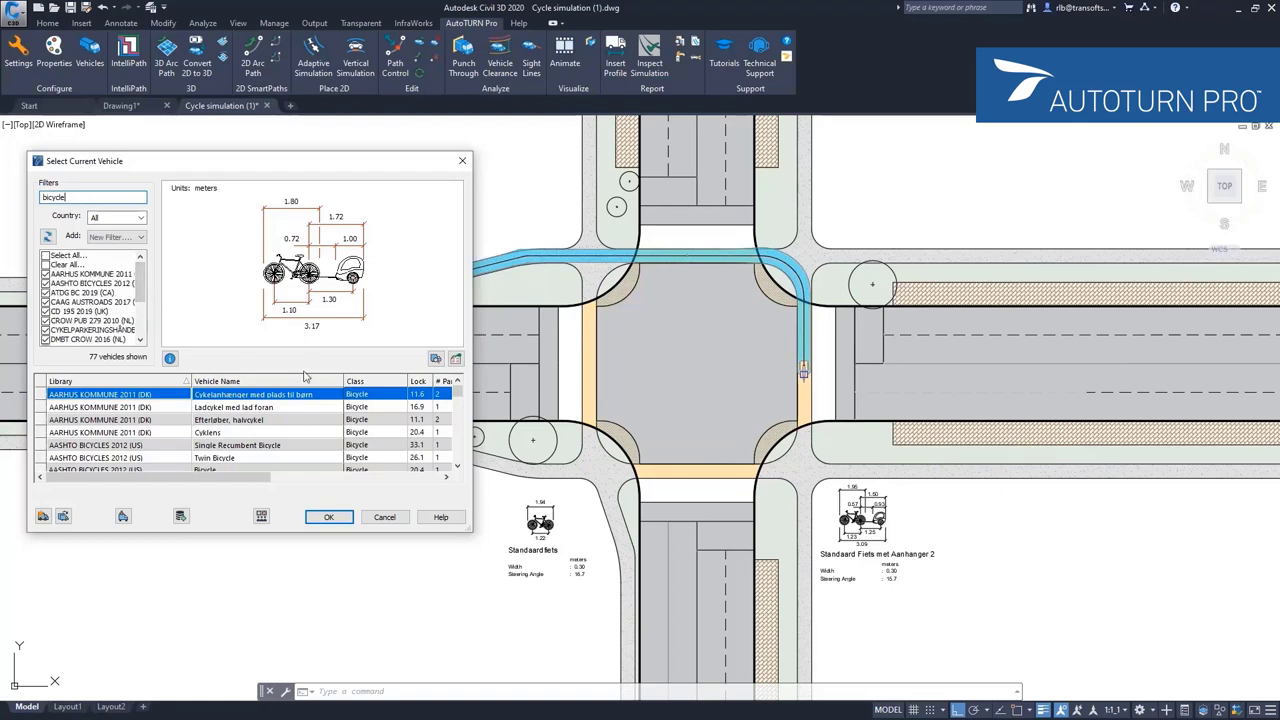
pyautogui.moveTo(322, 460)
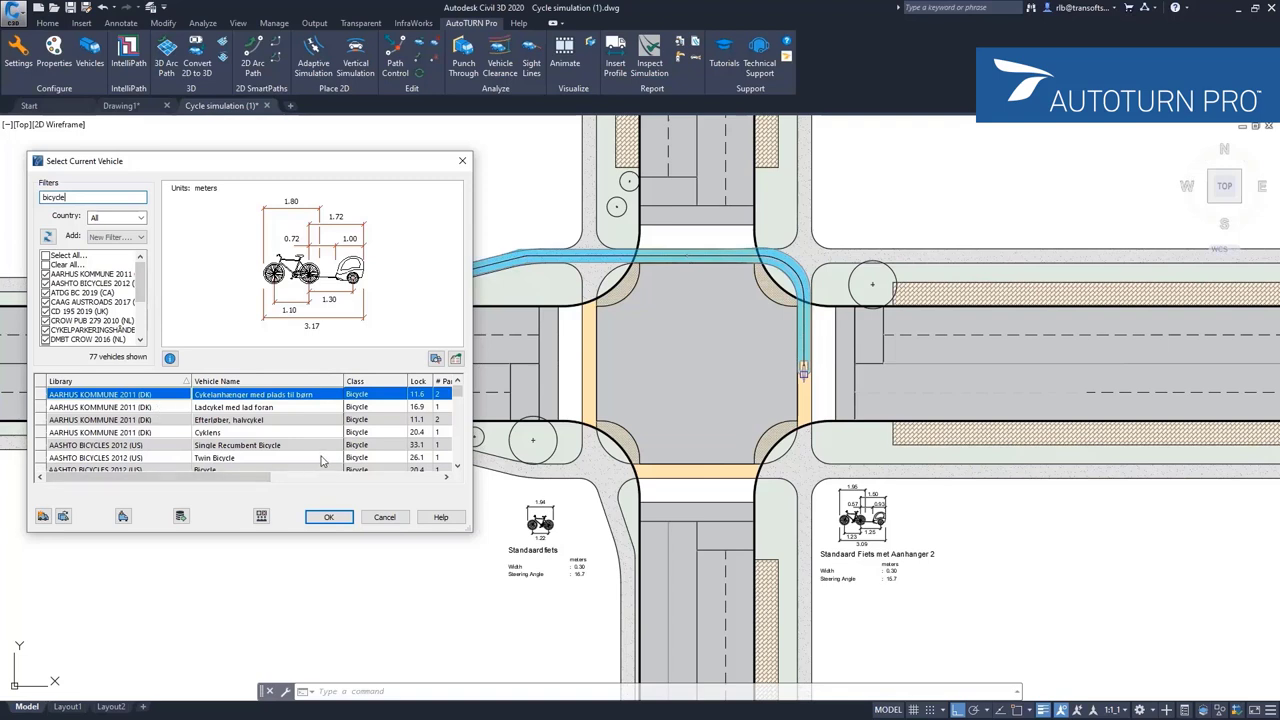
pyautogui.moveTo(464, 448)
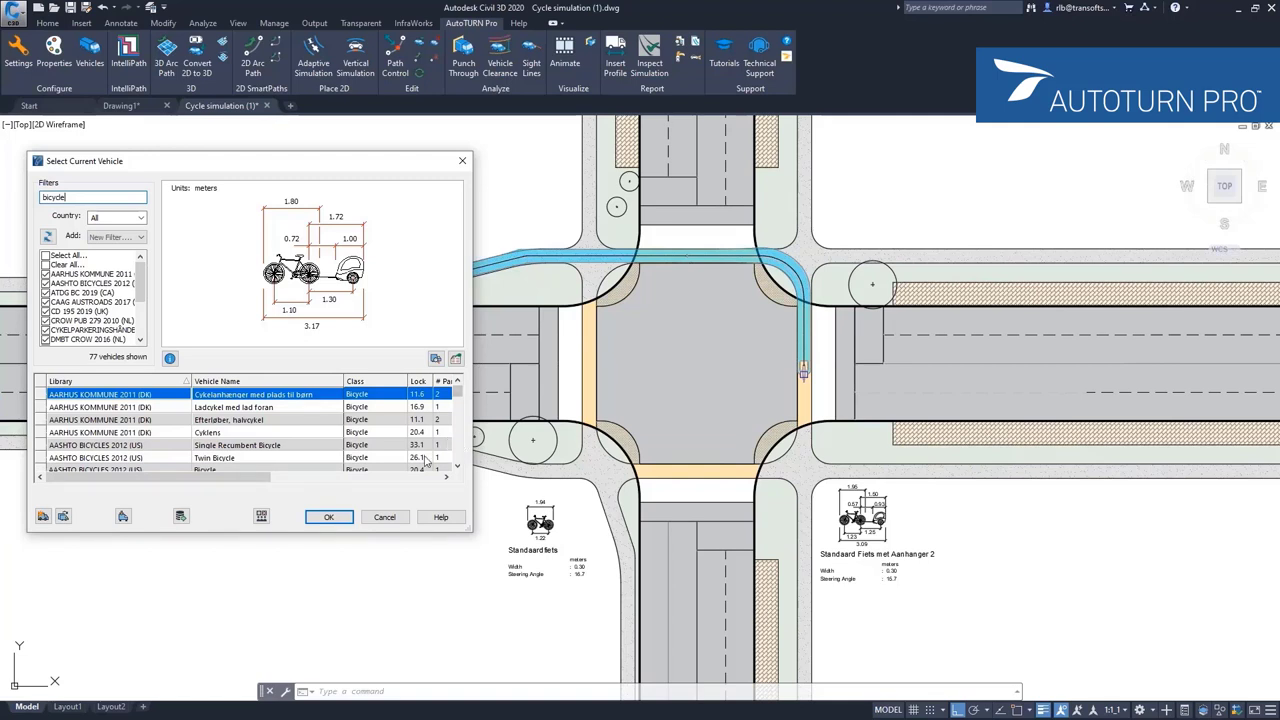
# Step: Select the Standaardfiets bicycle from the CROW PUB 279 2010 (NL) library in the filtered list
pyautogui.click(232, 408)
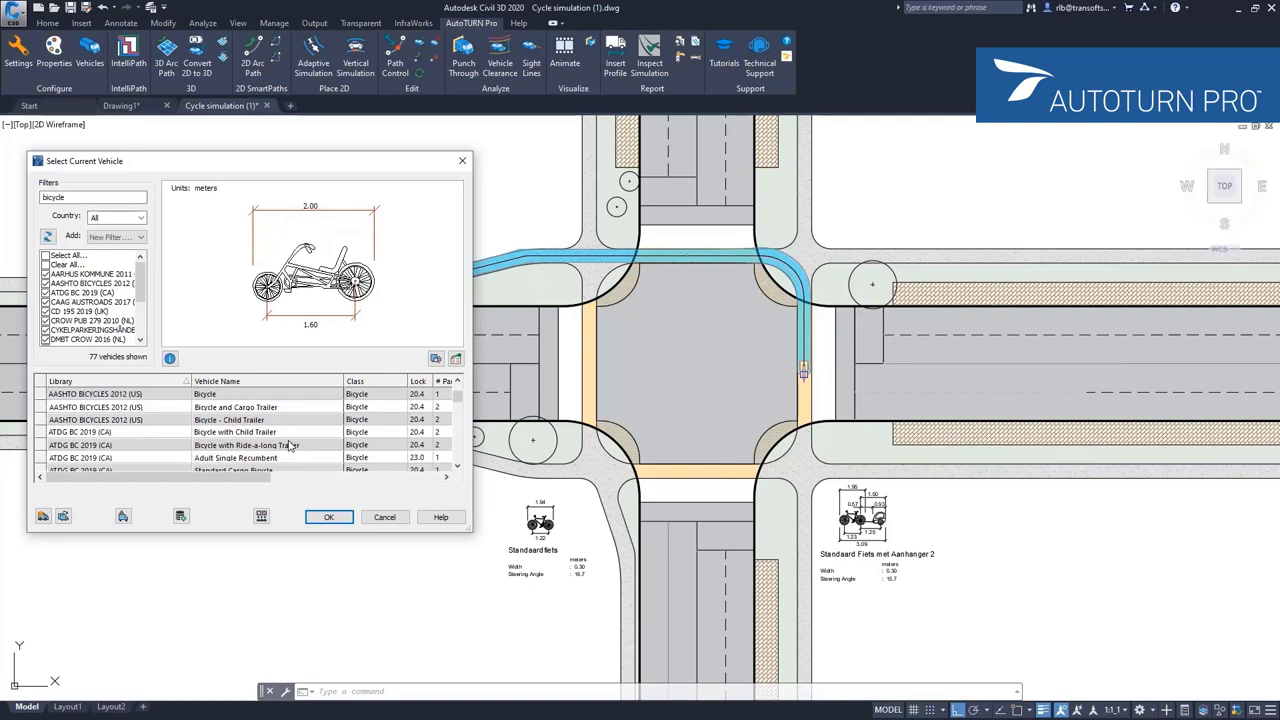
pyautogui.scroll(-3)
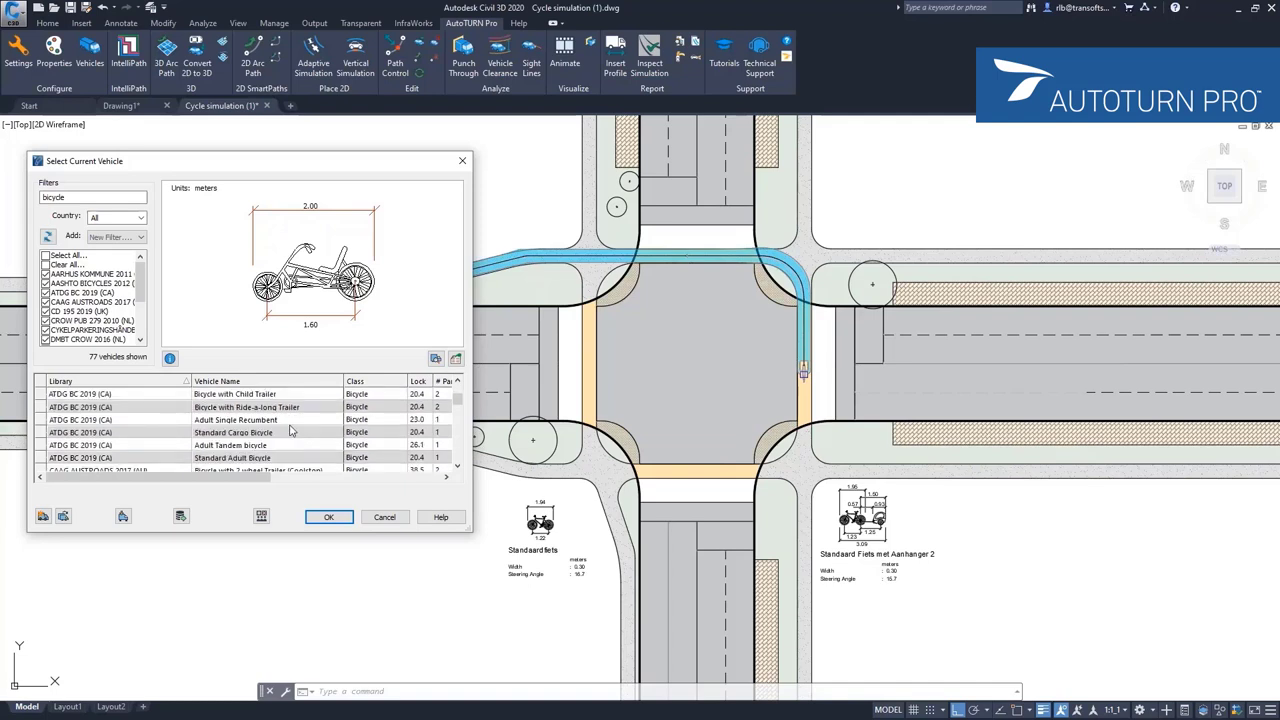
pyautogui.scroll(-3)
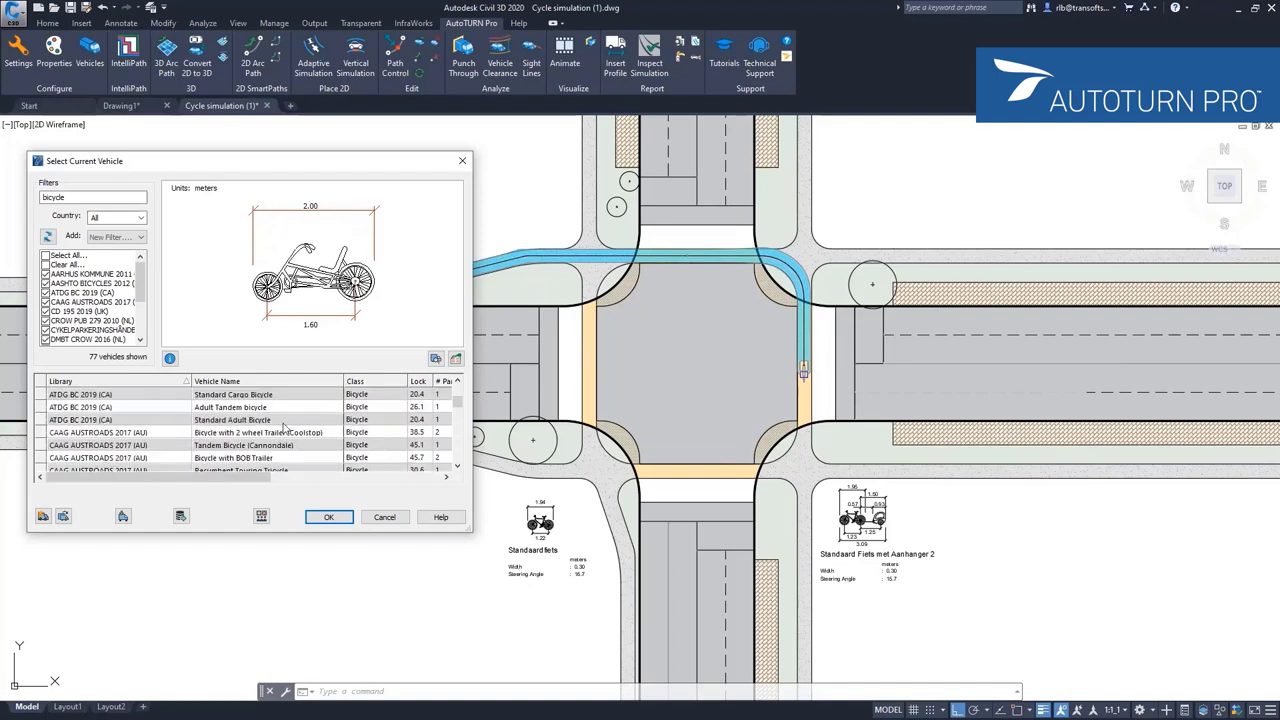
pyautogui.scroll(-3)
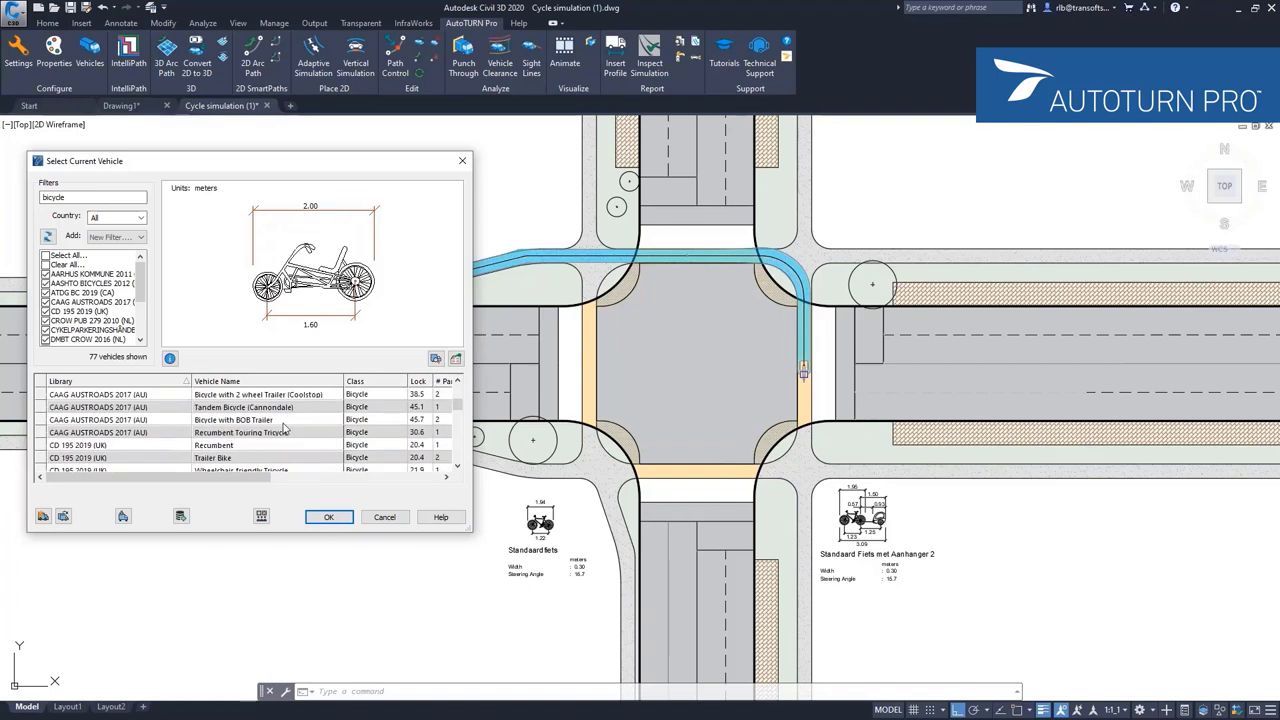
pyautogui.scroll(-3)
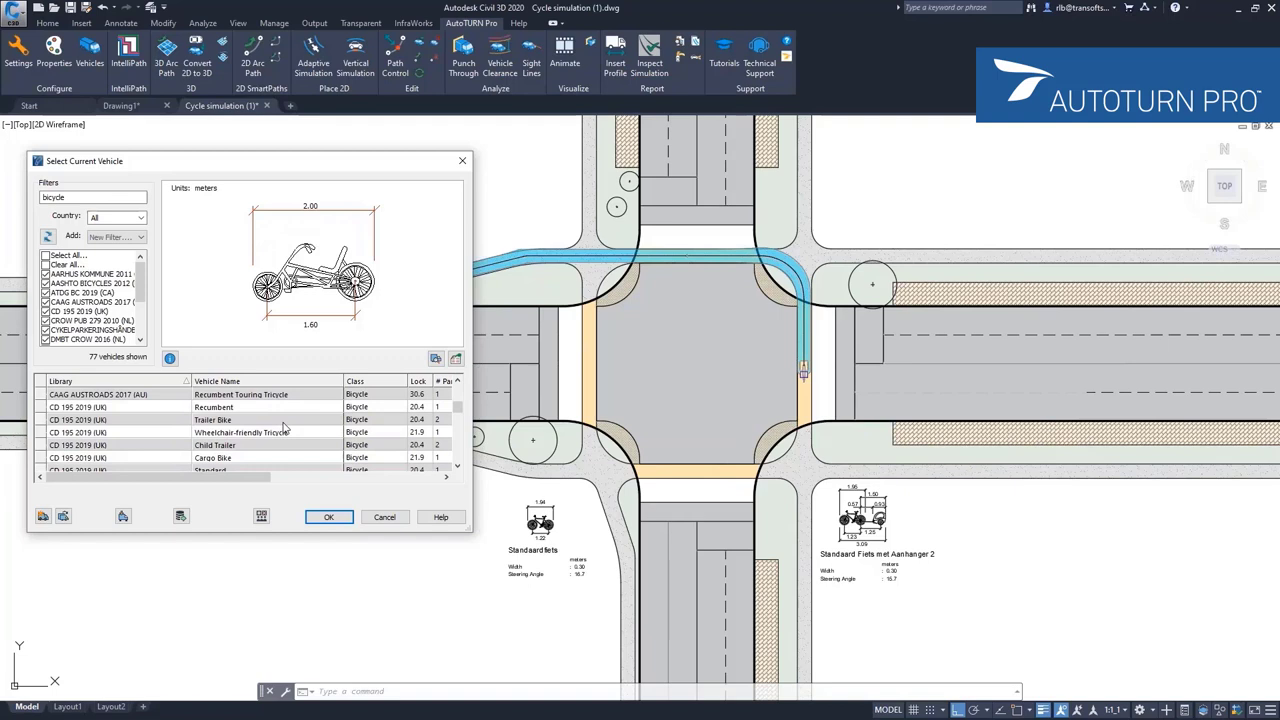
pyautogui.scroll(-3)
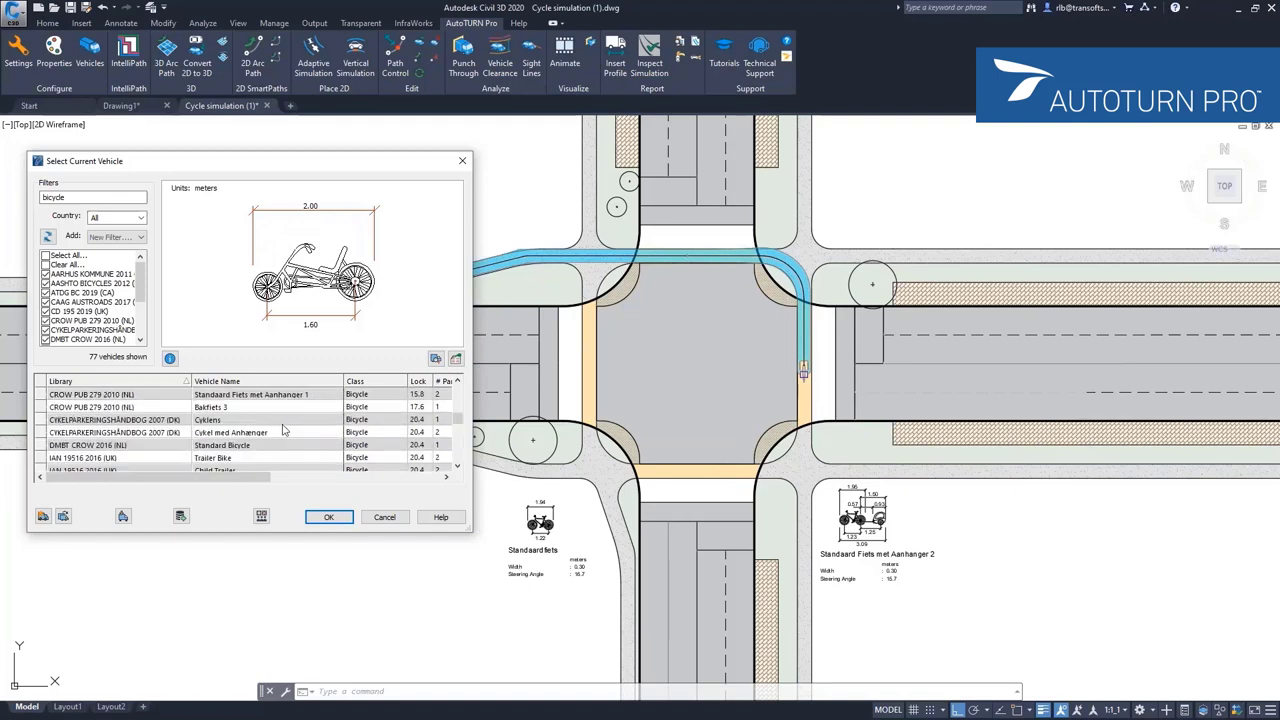
pyautogui.click(218, 408)
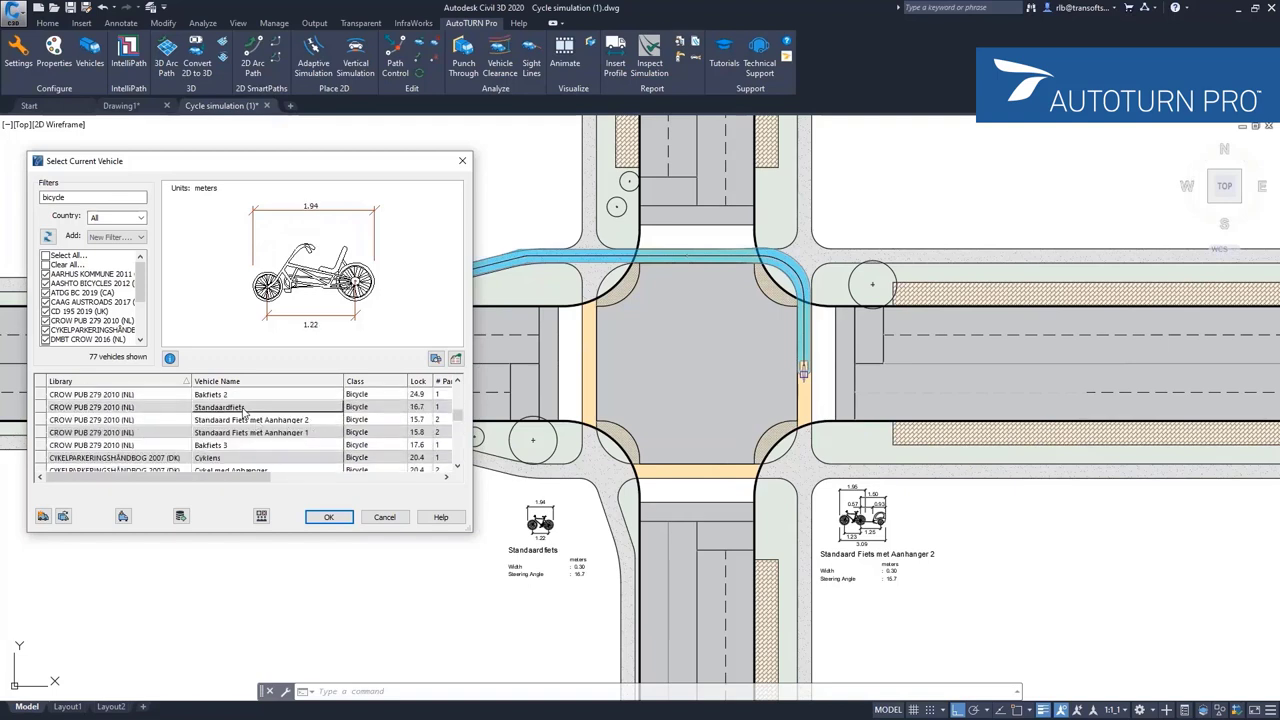
pyautogui.click(230, 408)
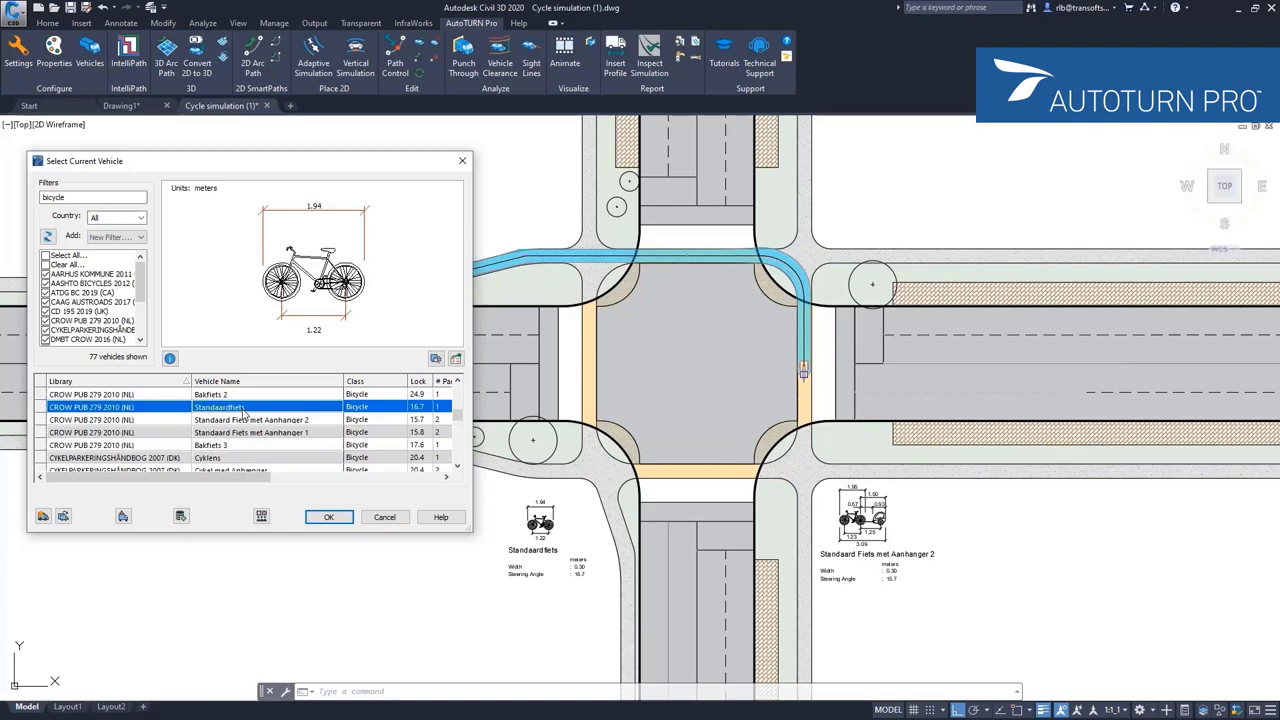
pyautogui.moveTo(436, 360)
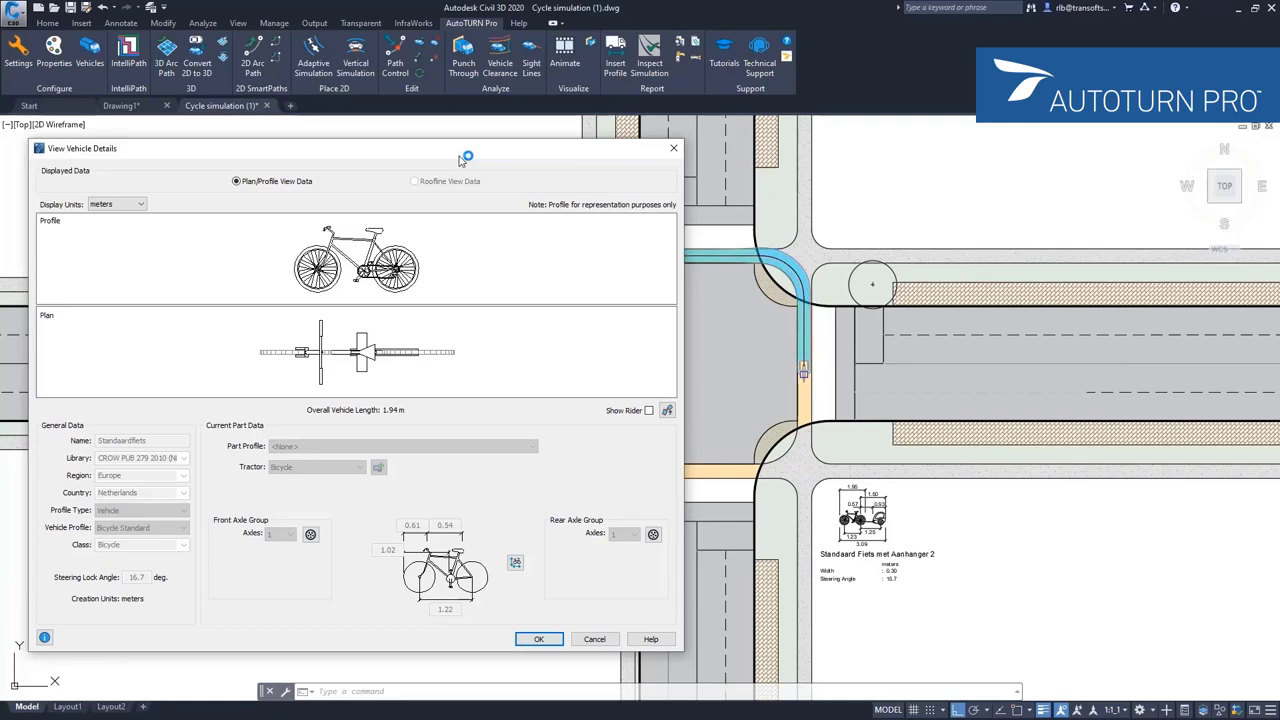
pyautogui.moveTo(460, 160)
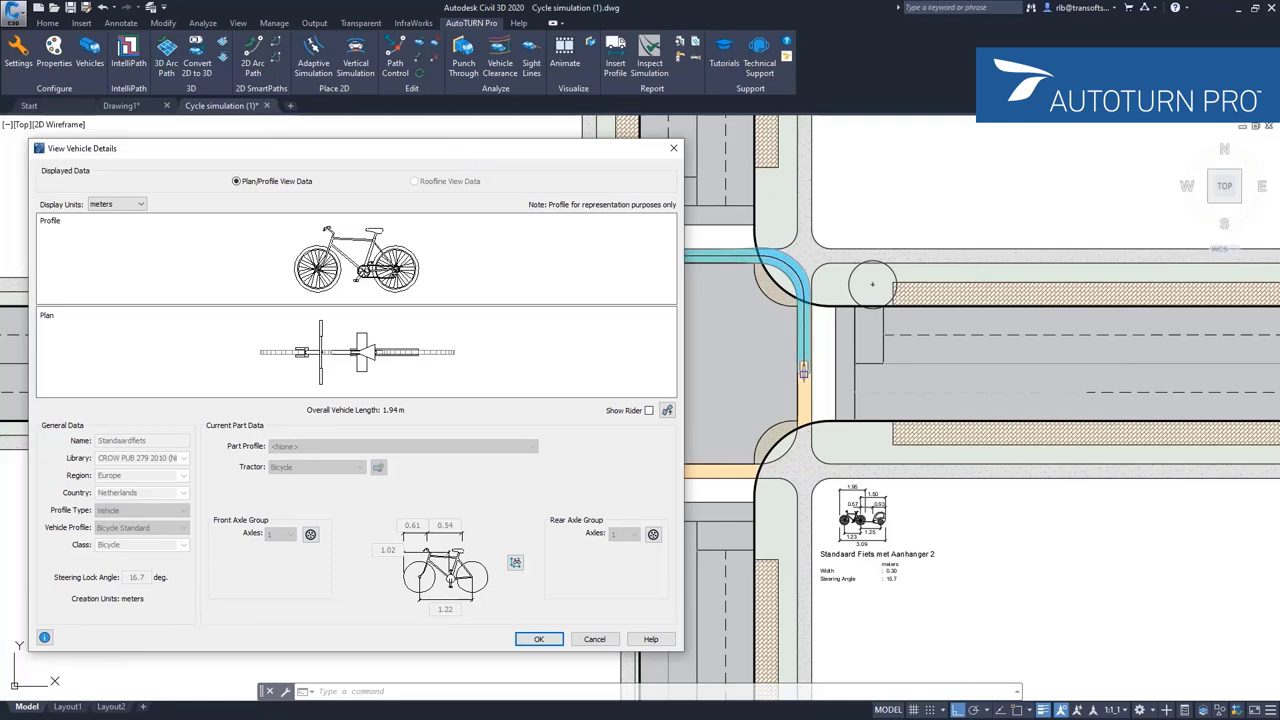
pyautogui.moveTo(564, 350)
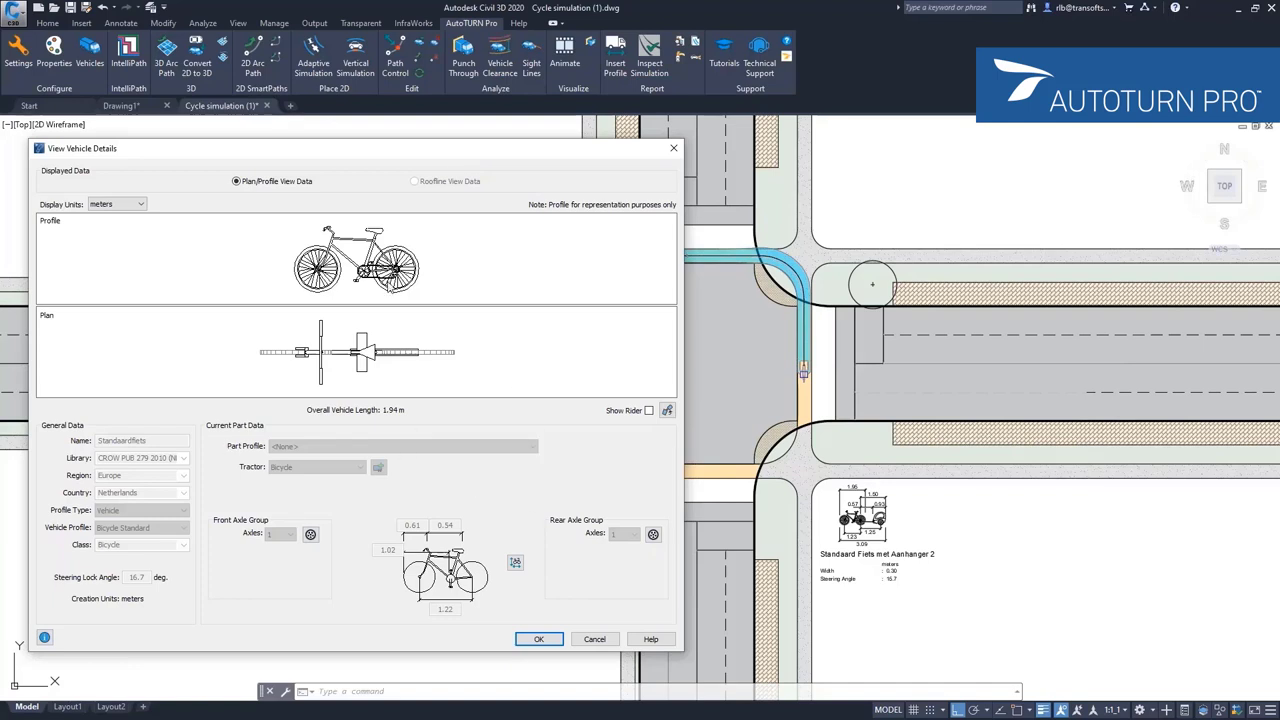
pyautogui.moveTo(516, 560)
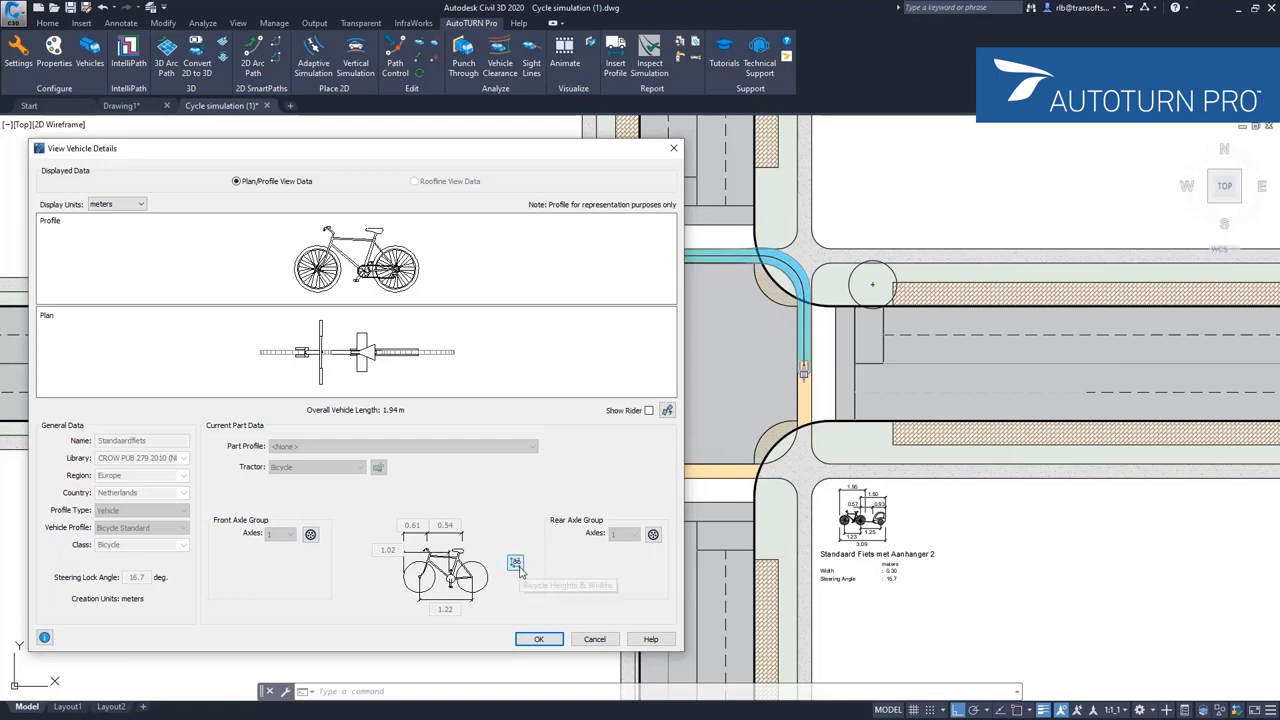
pyautogui.moveTo(516, 562)
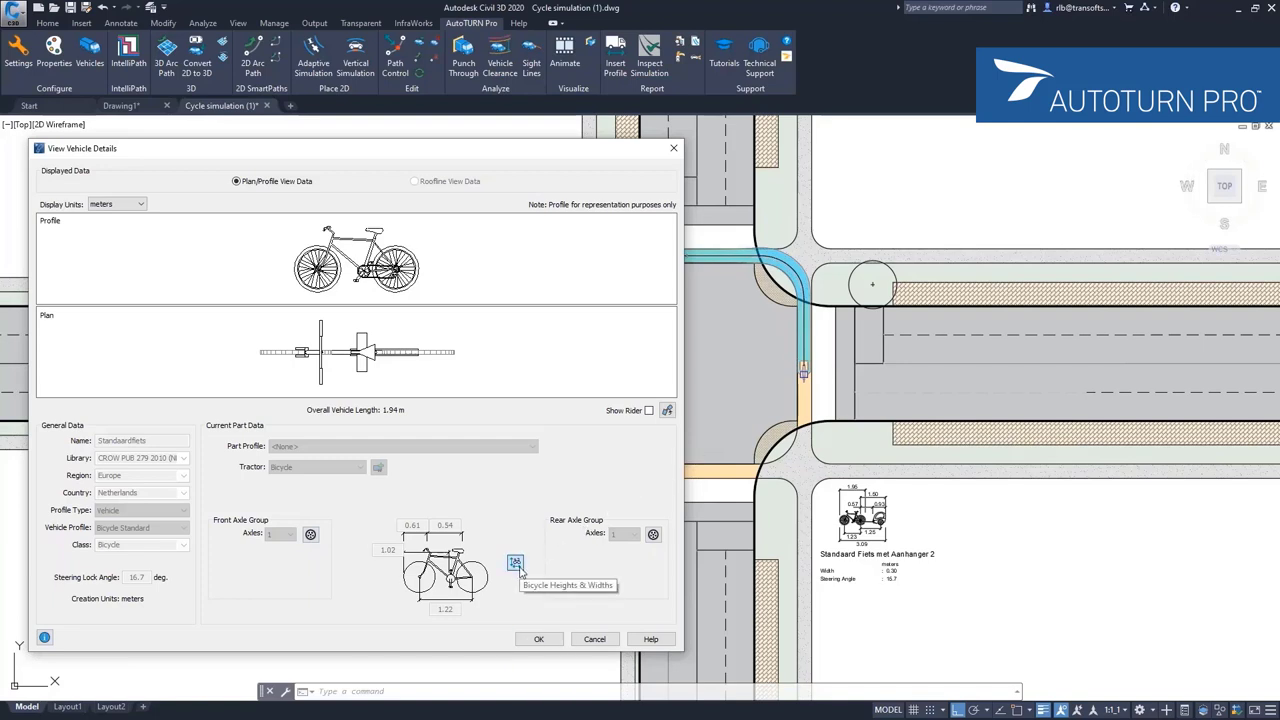
# Step: View the Standaardfiets rider height and width dimensions in the vehicle details
pyautogui.click(516, 562)
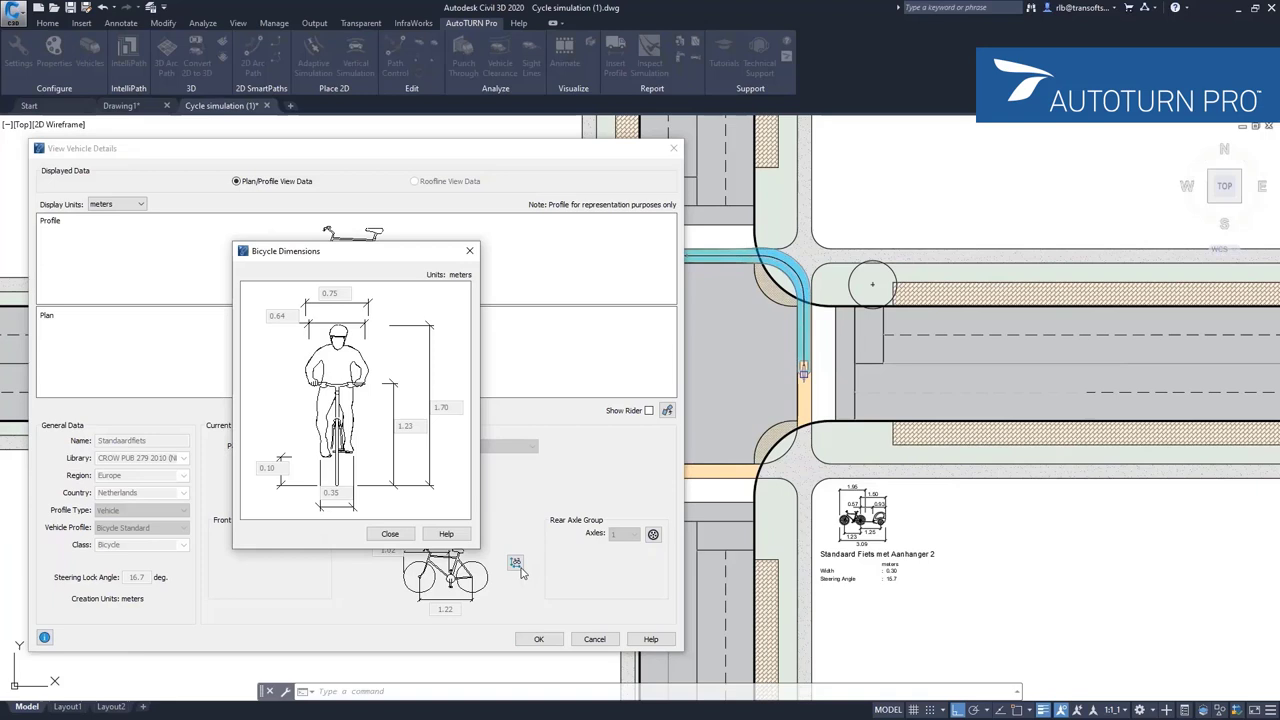
pyautogui.moveTo(446, 532)
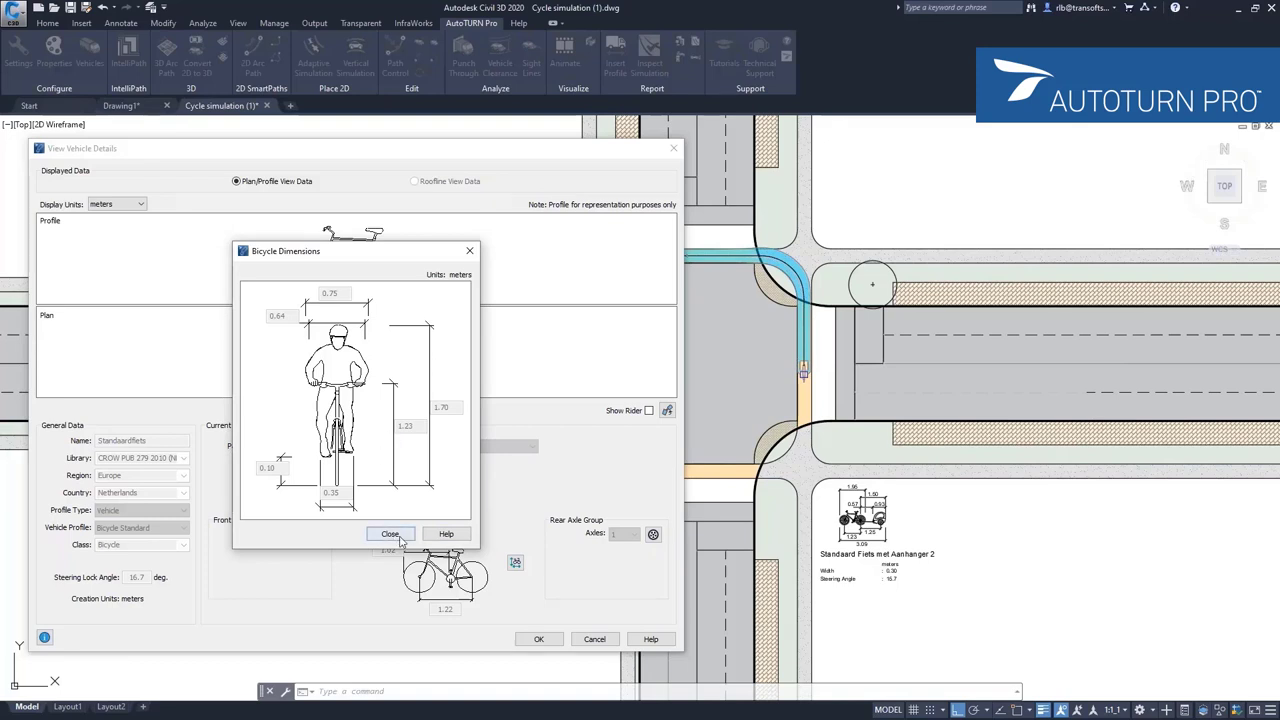
pyautogui.click(390, 532)
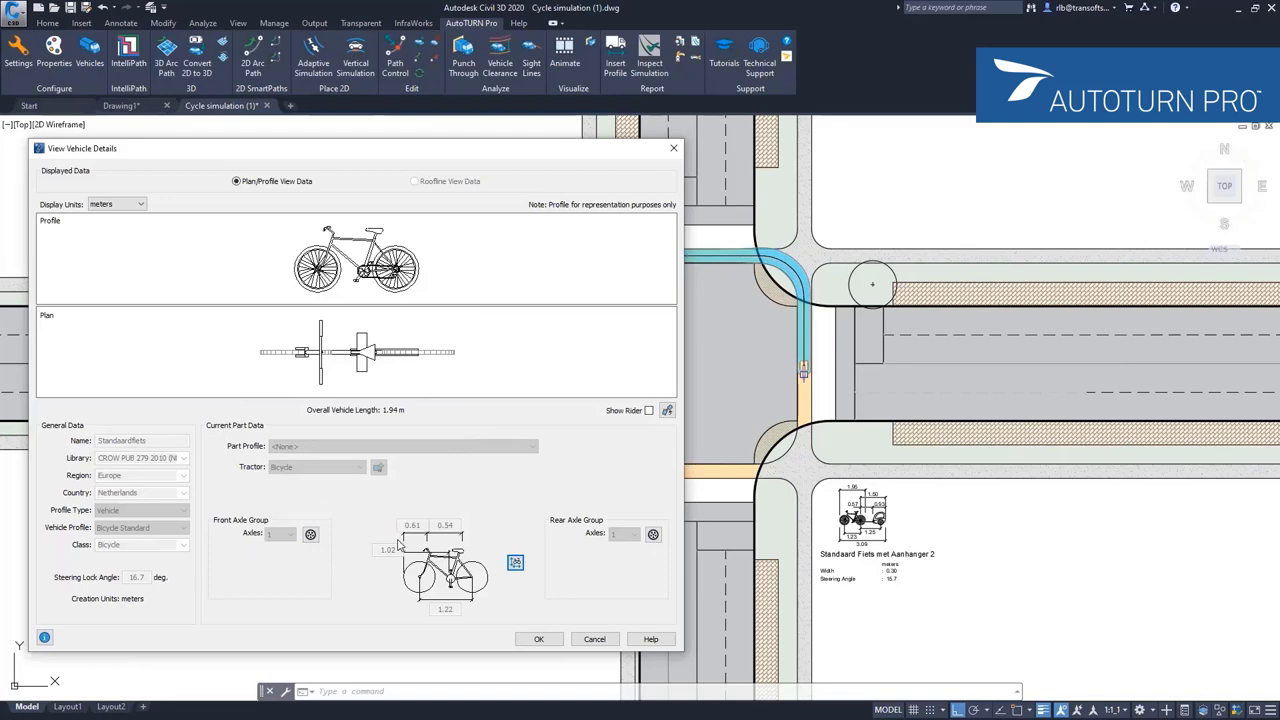
pyautogui.moveTo(720, 608)
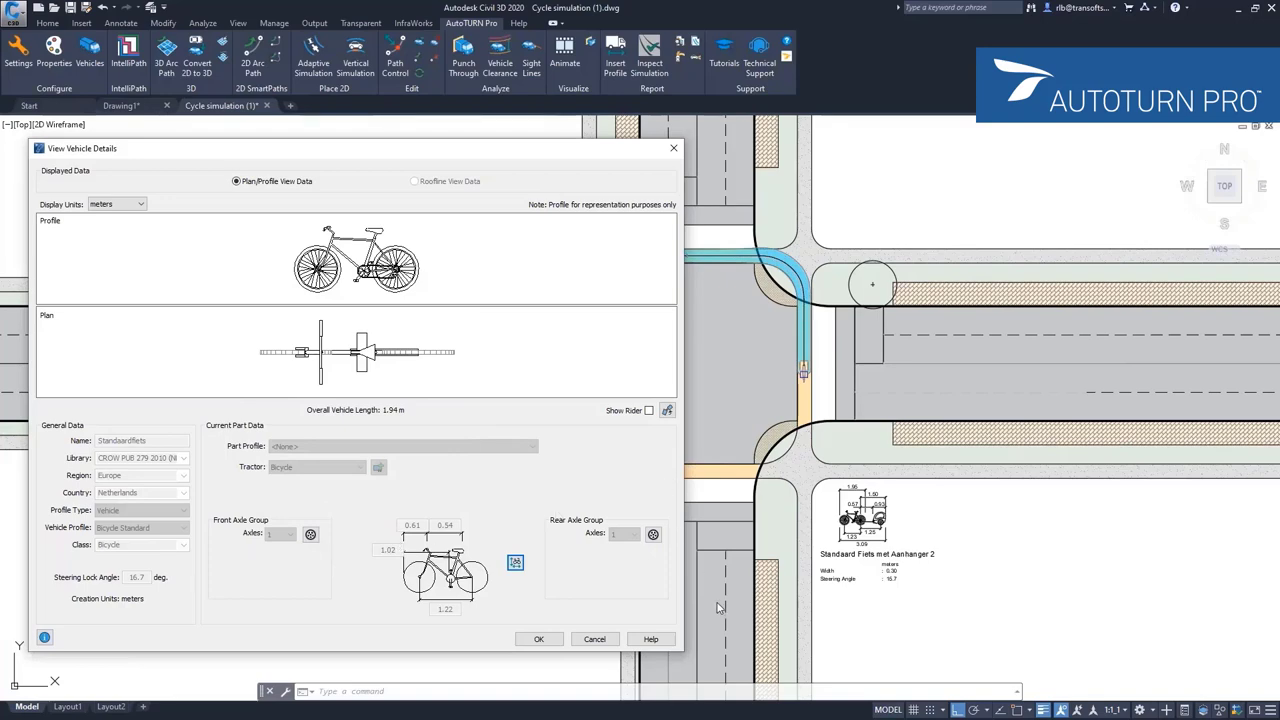